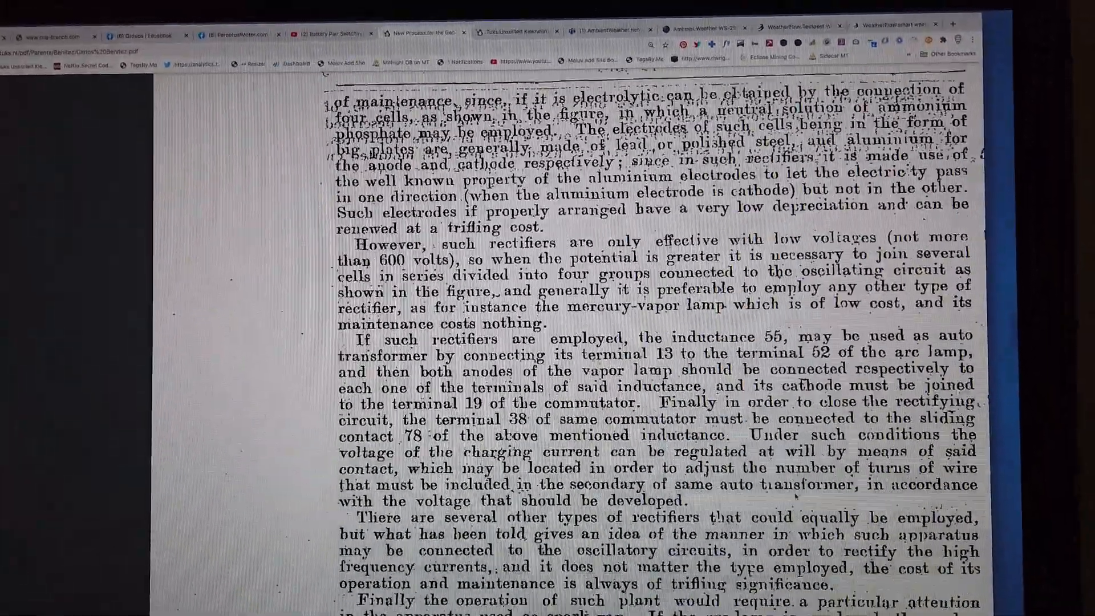
{"action": "scroll", "scroll_direction": "down", "scroll_amount": 3}
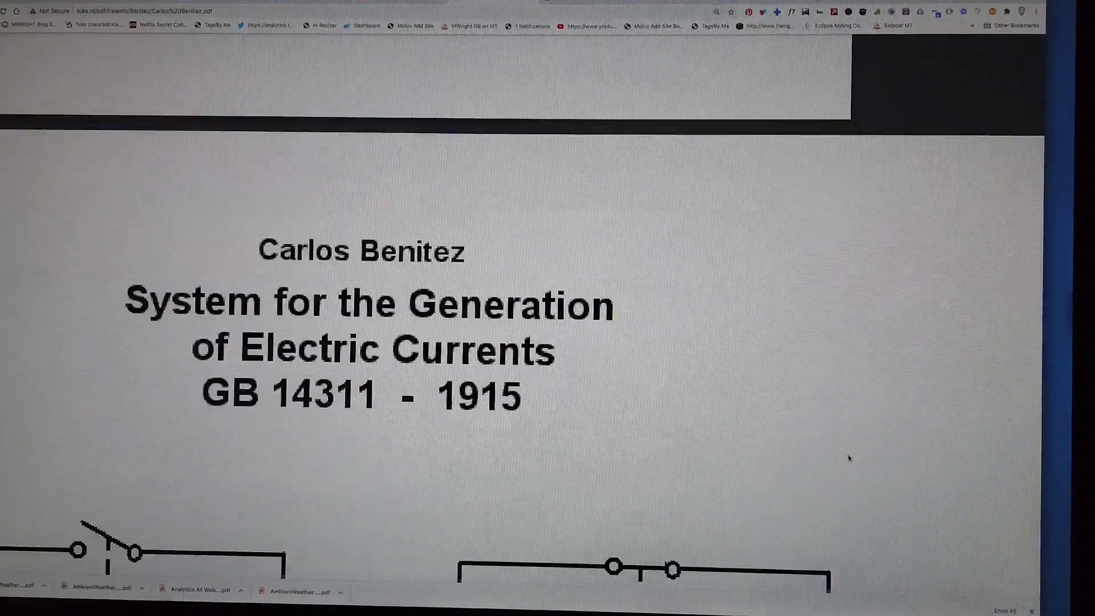
{"action": "scroll", "scroll_direction": "down", "scroll_amount": 3}
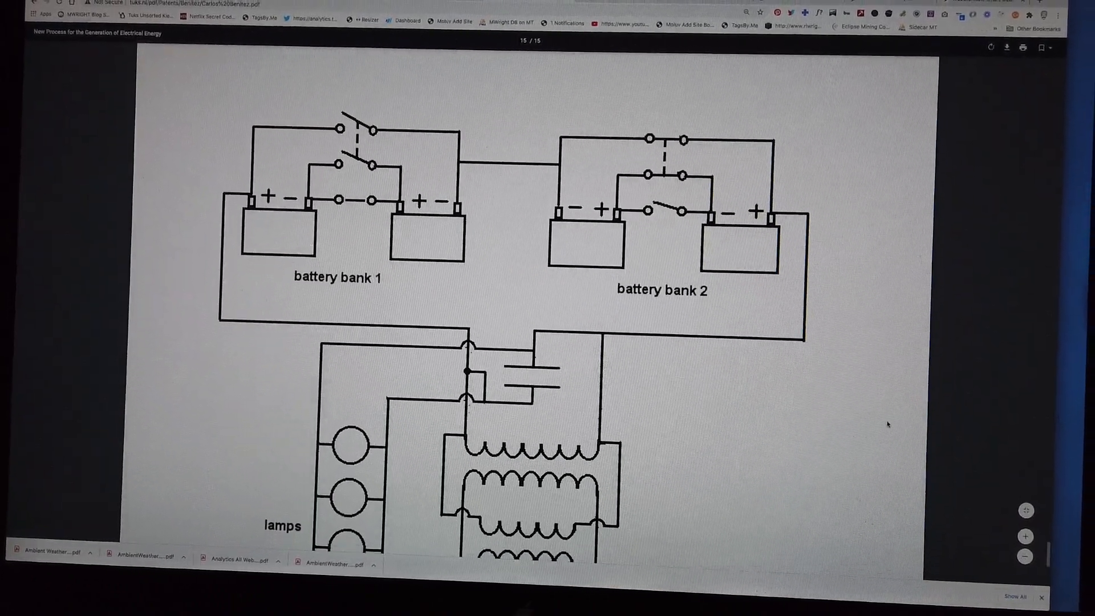
{"action": "scroll", "scroll_direction": "down", "scroll_amount": 3}
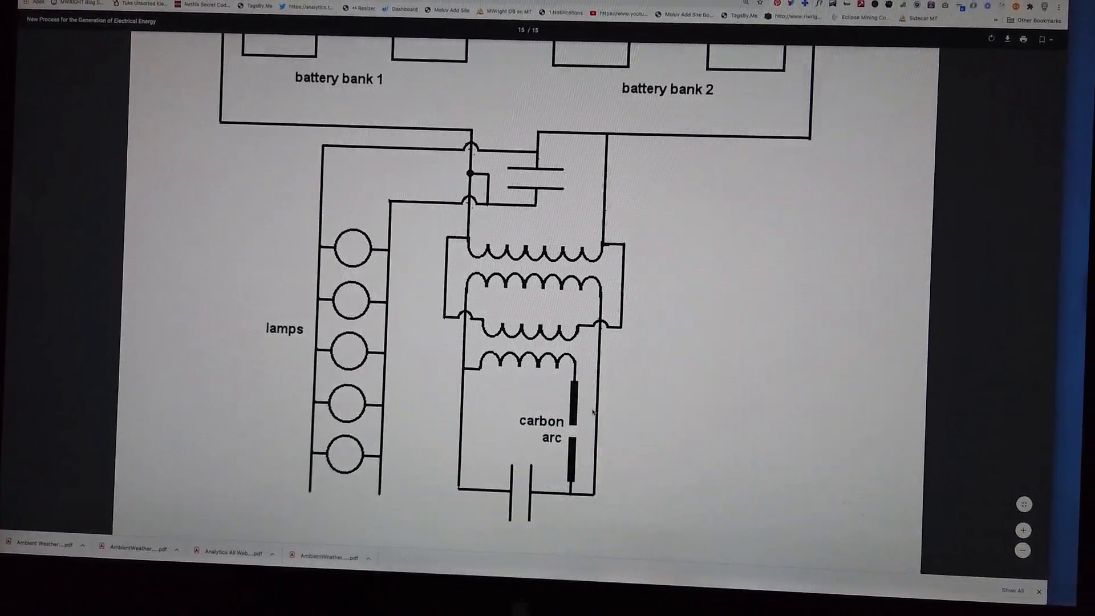